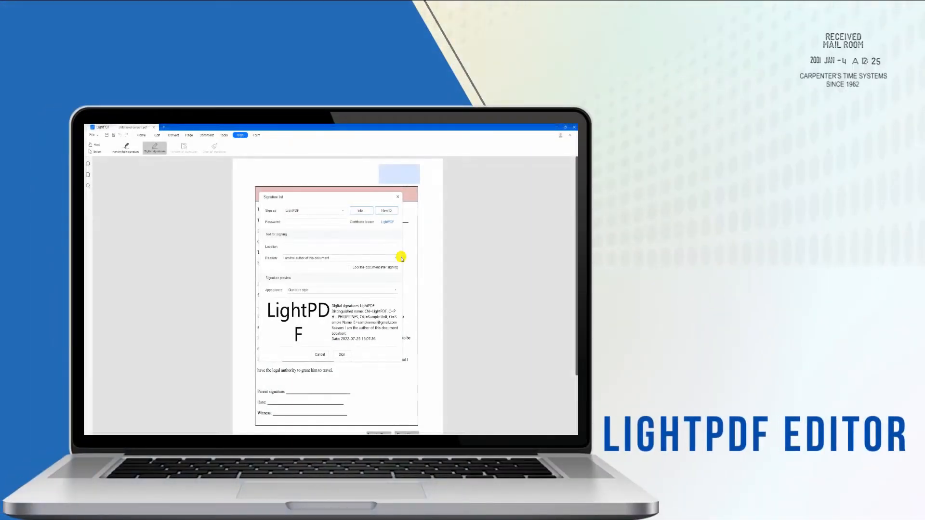
Create a new digital ID and choose the name-and-date signature appearance
click(387, 211)
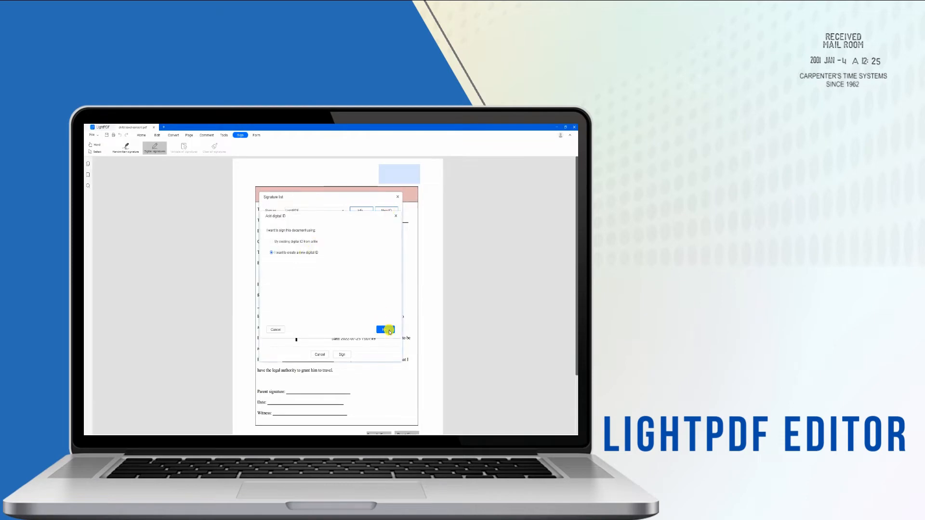
click(385, 330)
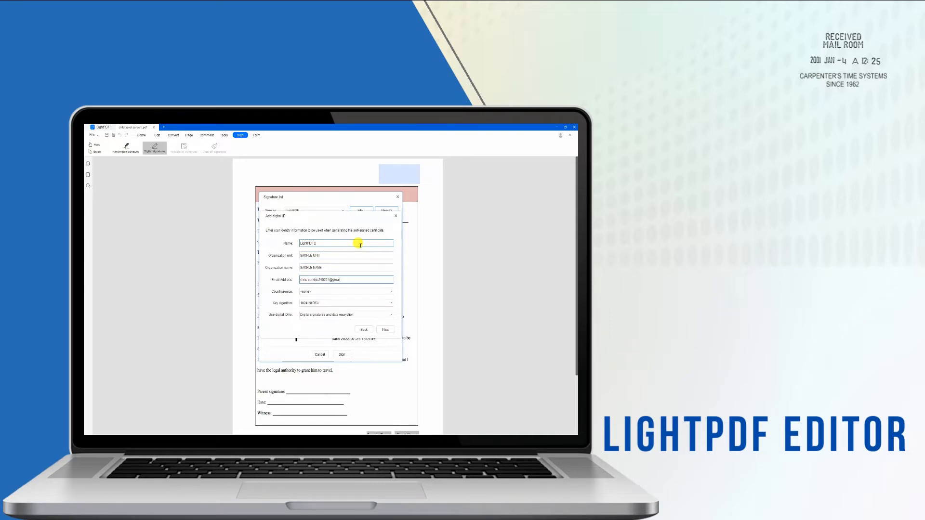
click(385, 329)
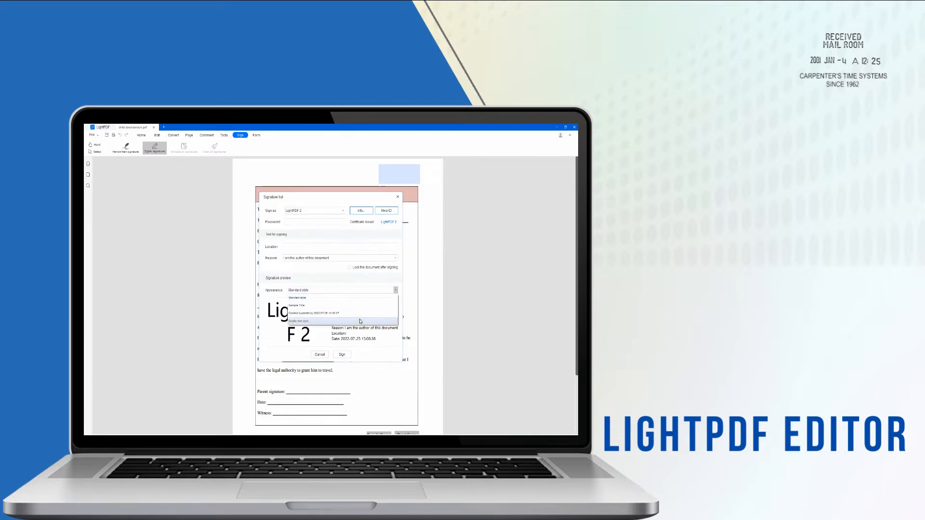
click(301, 320)
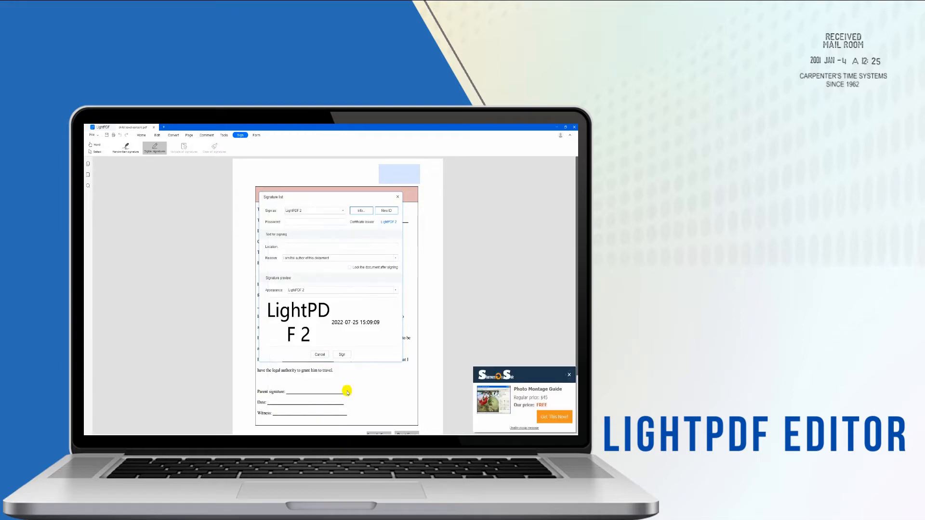
Sign the consent form with the new ID and save the signed copy
click(341, 354)
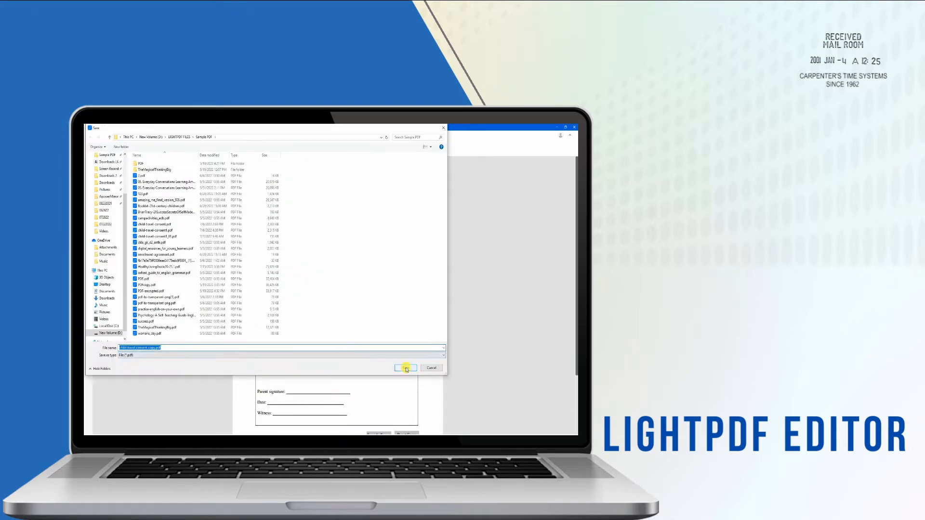
click(406, 367)
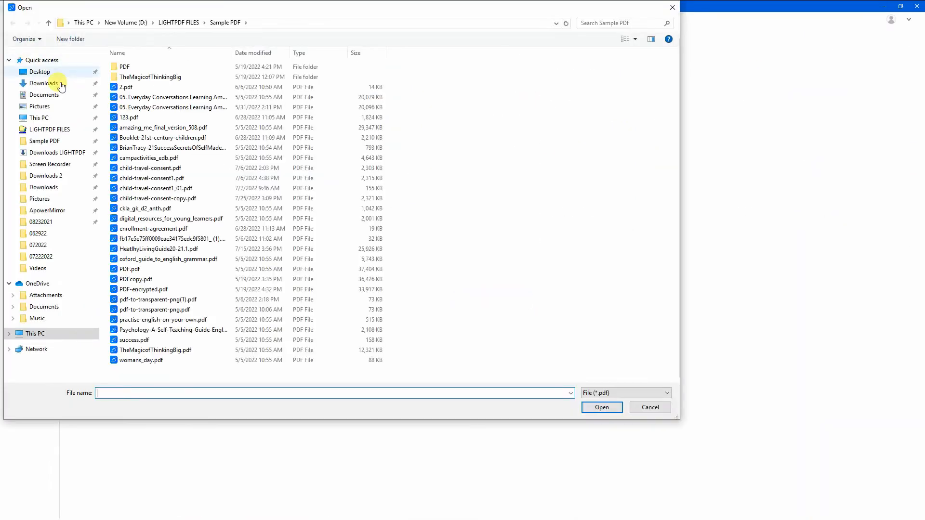
Reopen child-travel-consent1_01.pdf and draw a digital signature box above the form title
double_click(156, 188)
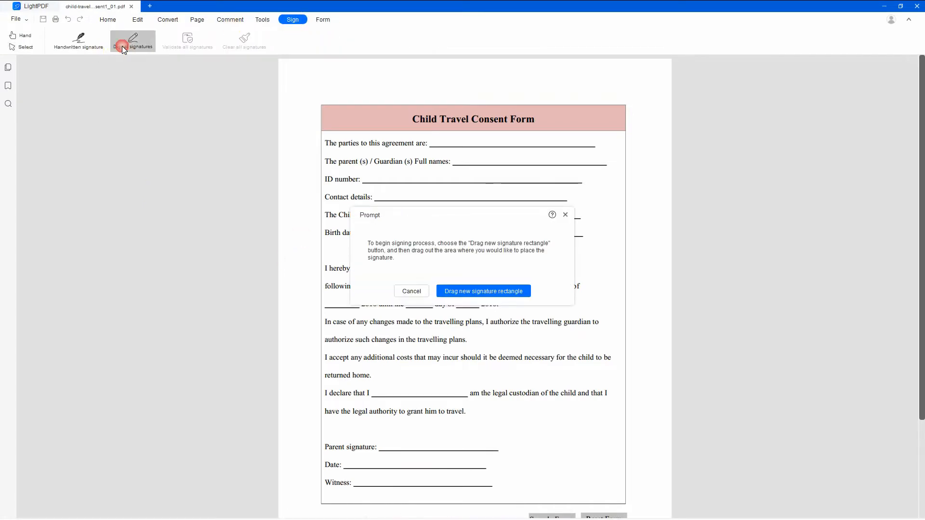
click(483, 291)
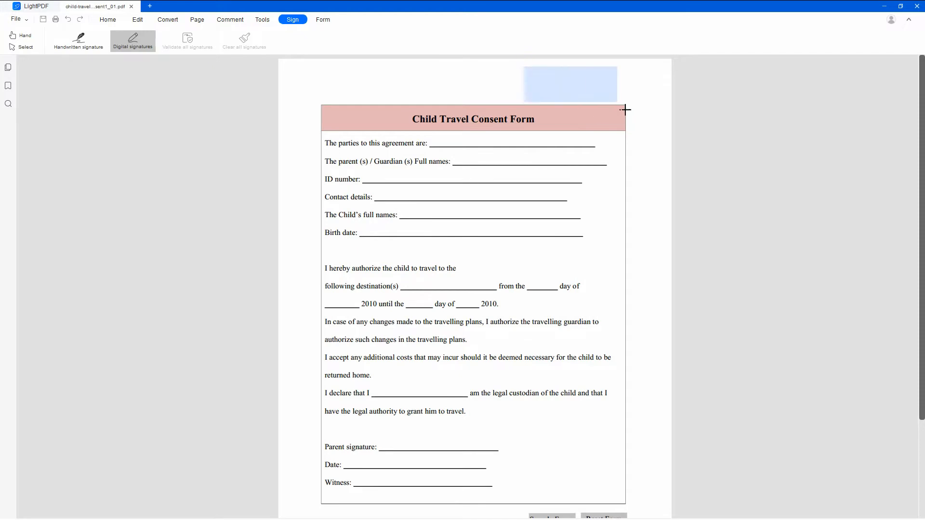
click(624, 109)
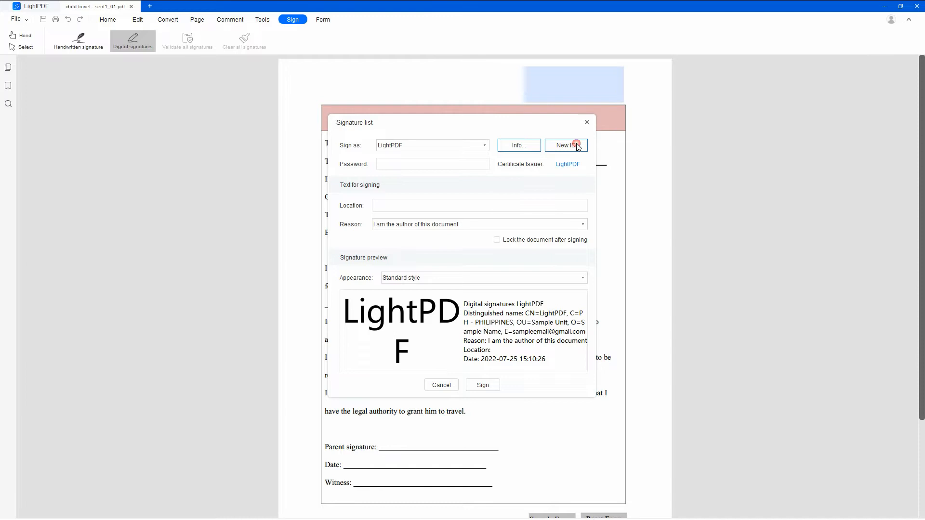
Create a new PKCS#12 digital ID with identity details for chris.perkins
click(564, 146)
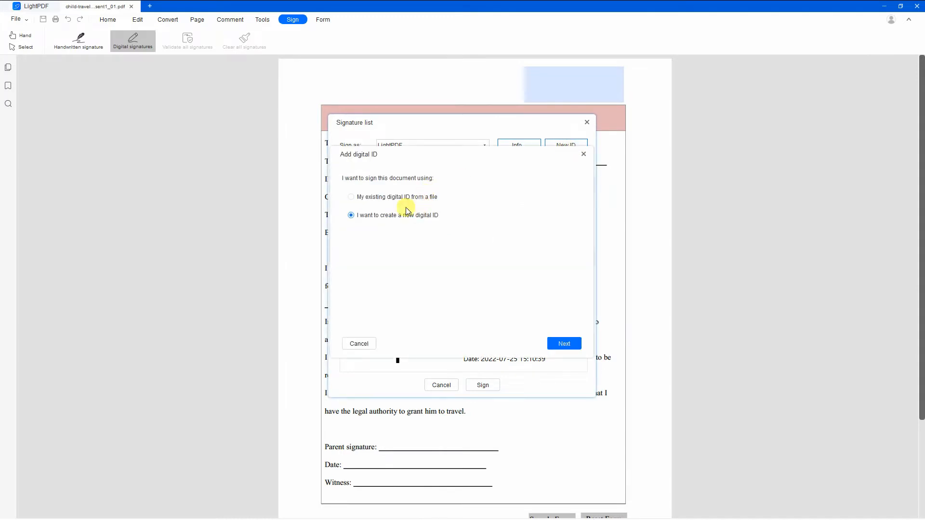
click(563, 343)
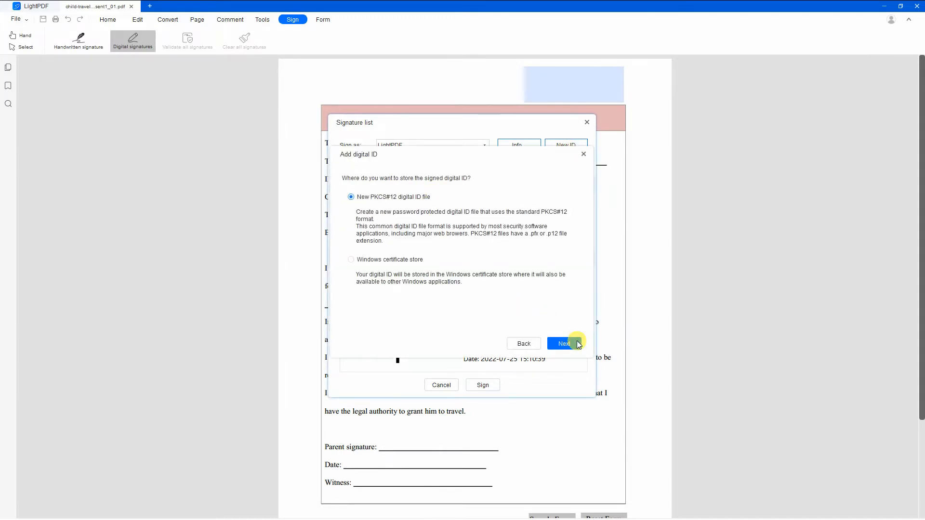
click(559, 343)
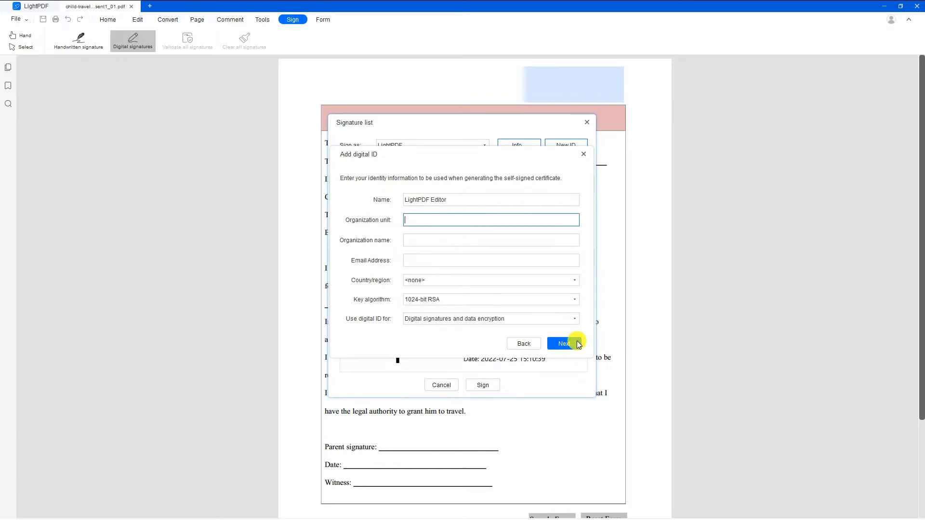
text(chris.perkins)
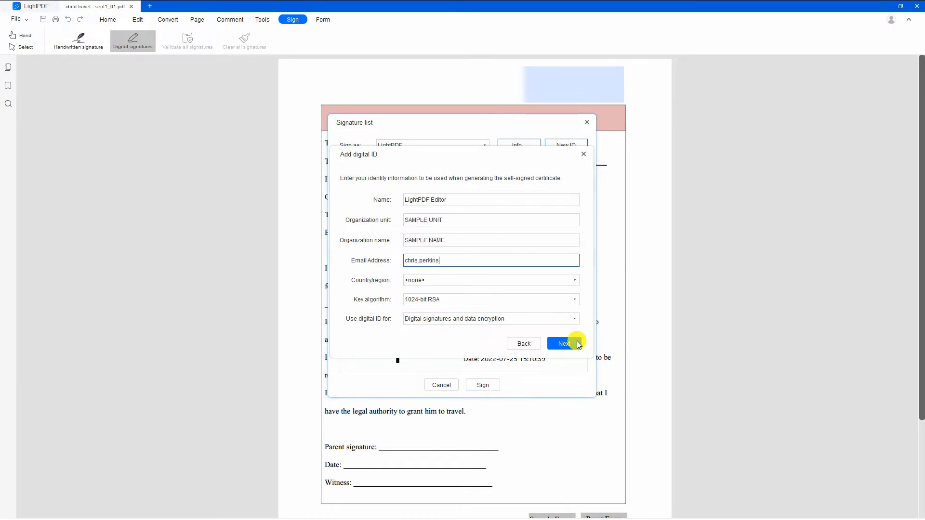
click(559, 343)
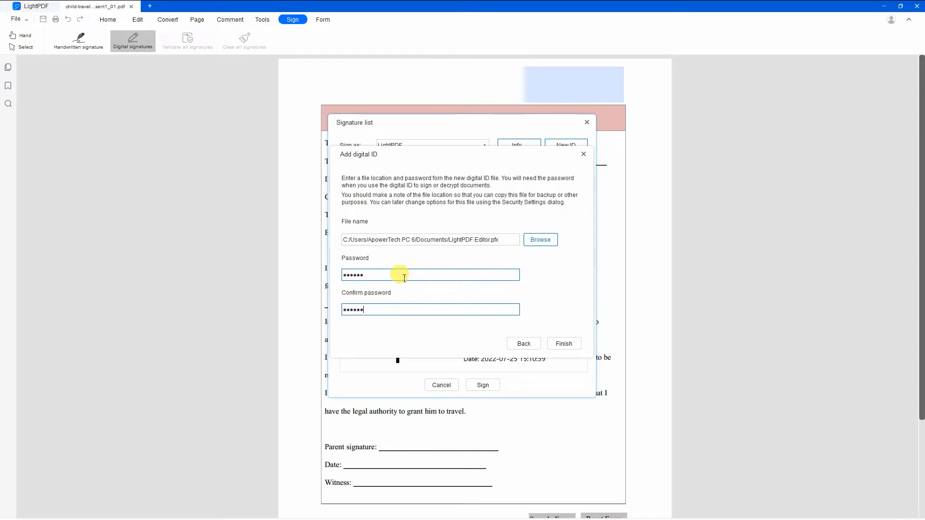
Finish the LightPDF Editor ID and apply its timestamped signature to the form
click(562, 343)
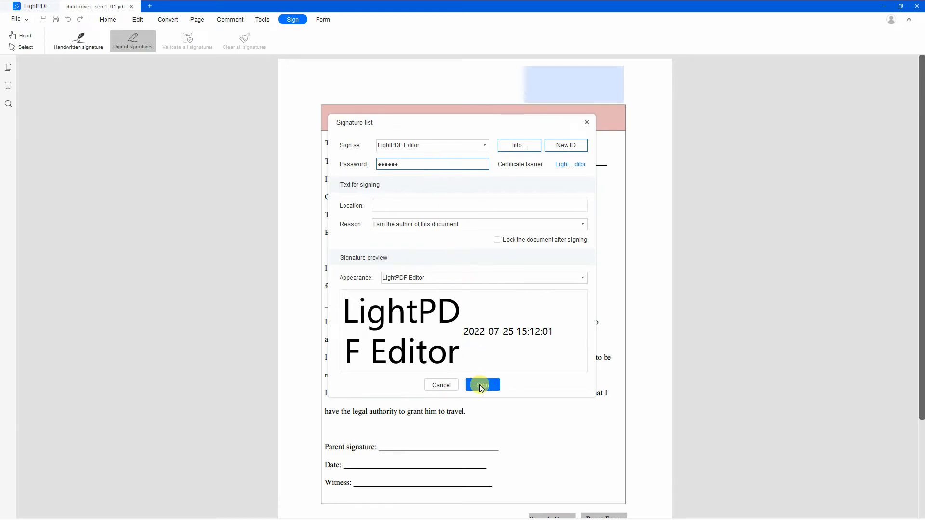
click(481, 384)
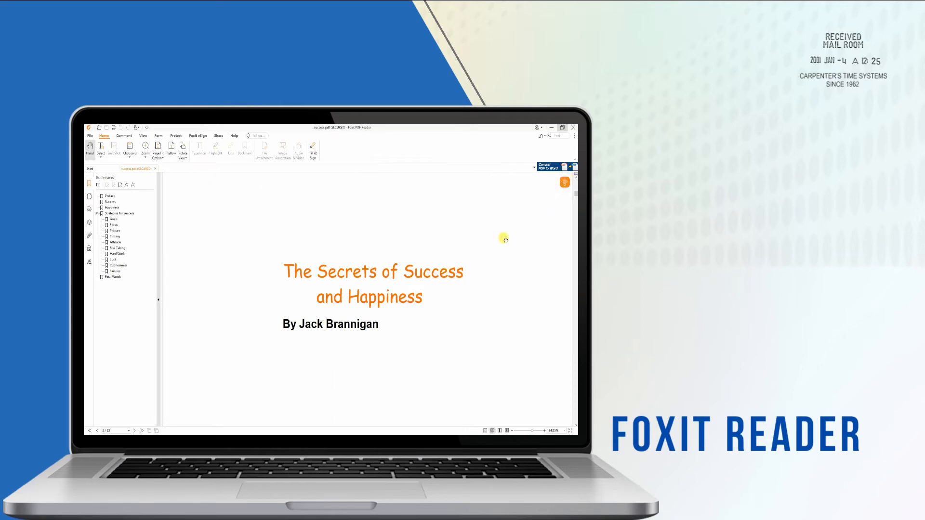
Dismiss the Foxit eSign sign-in prompt and browse the View and Home tools
click(199, 136)
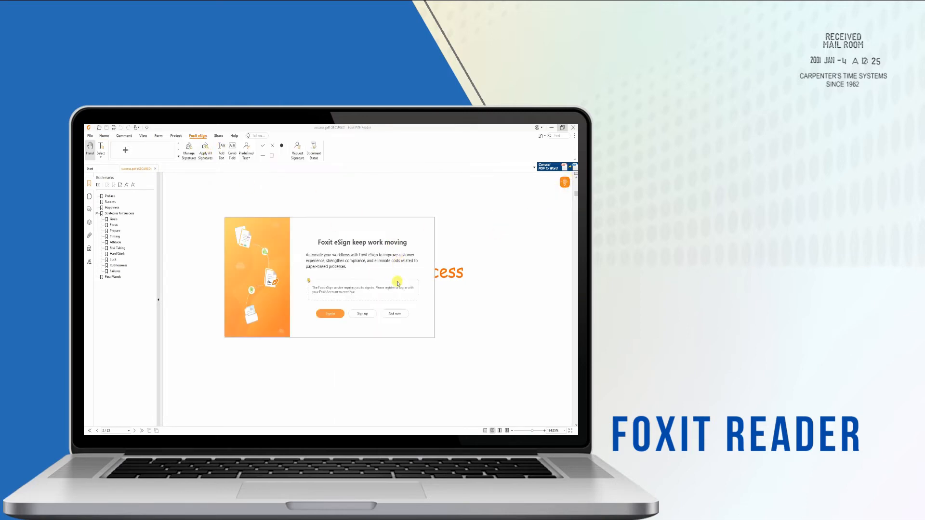
click(394, 313)
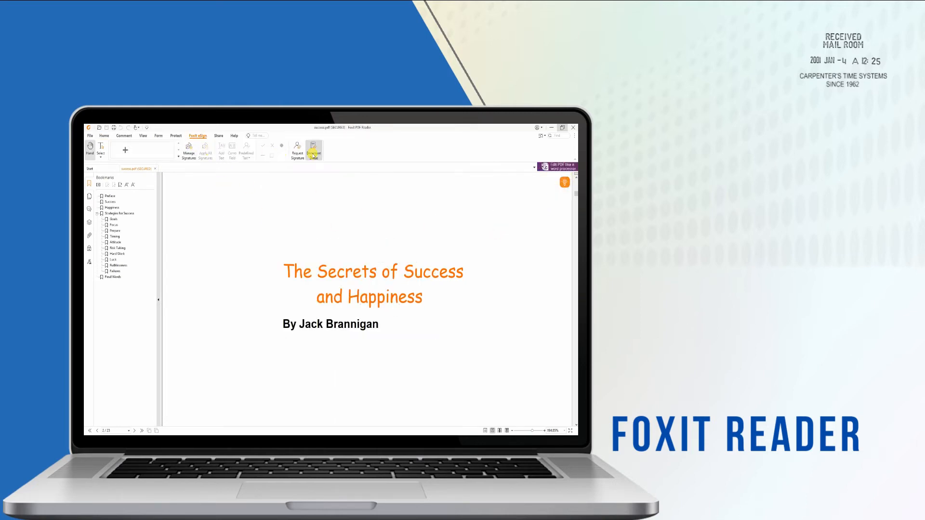
click(143, 136)
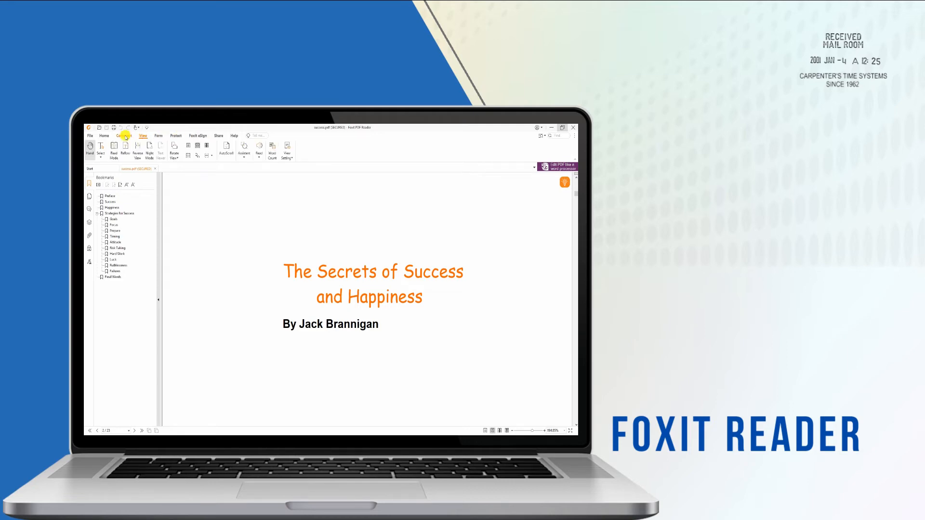
click(104, 135)
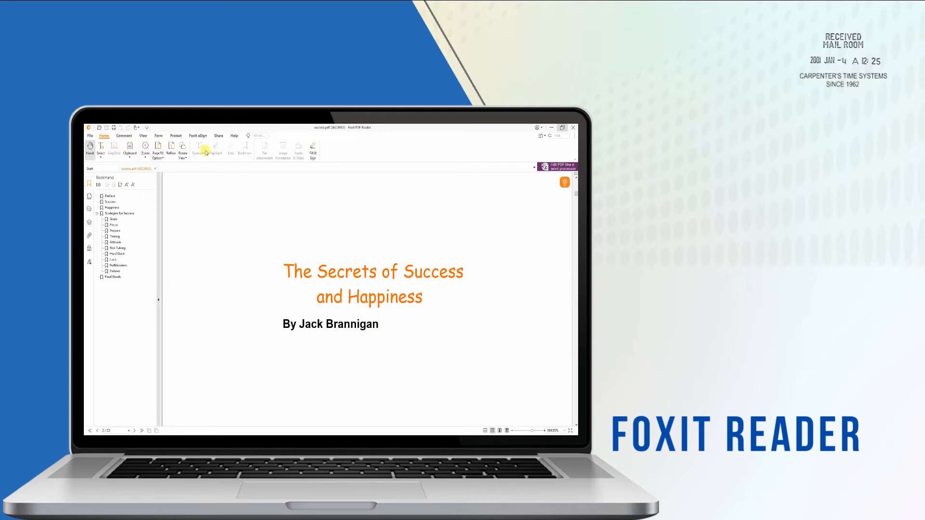
Browse the View, Form and Protect tabs to reach Foxit's signing tools
click(142, 136)
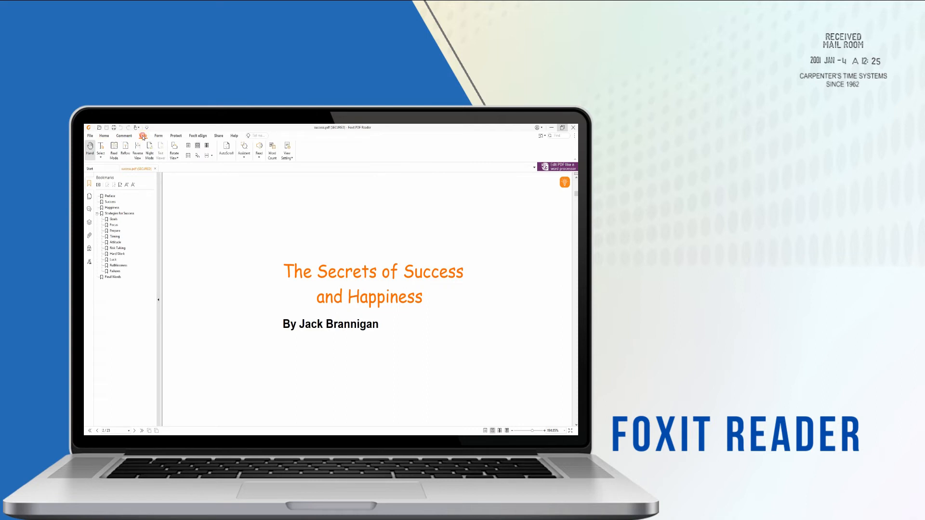
click(158, 135)
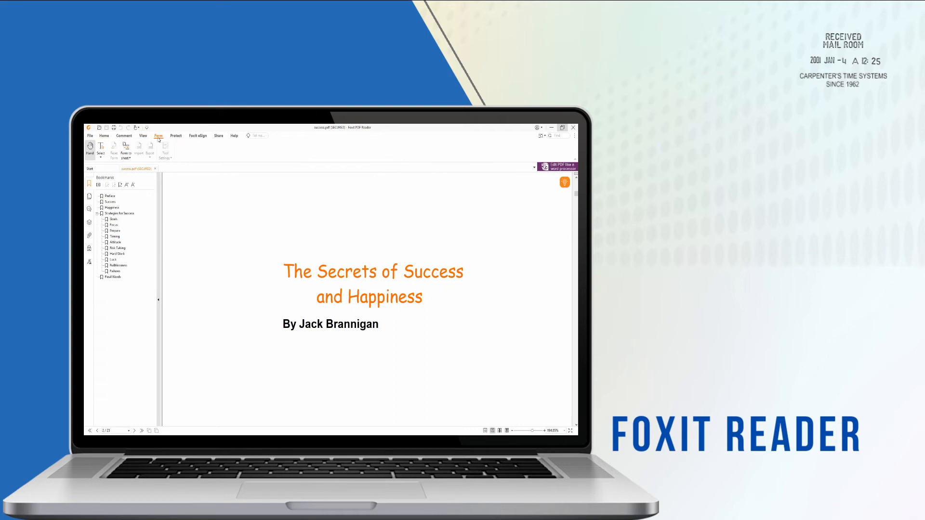
click(175, 135)
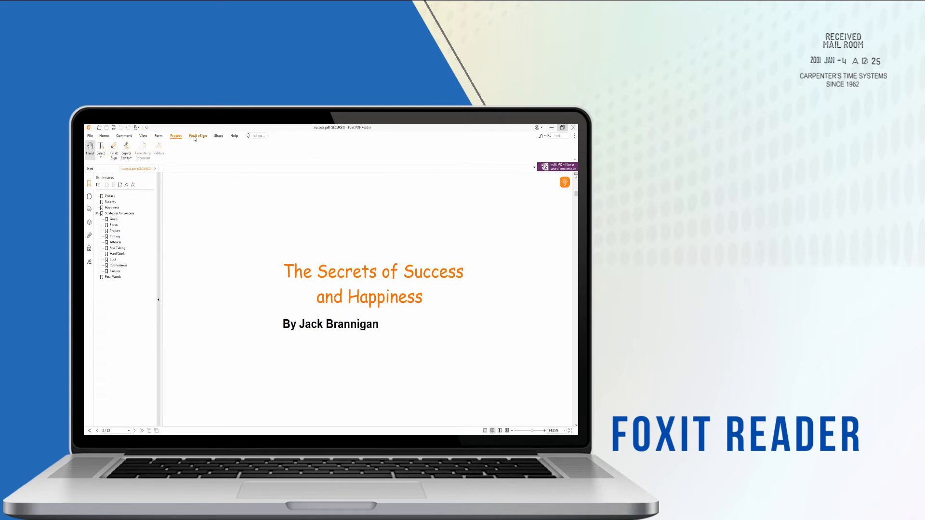
click(219, 136)
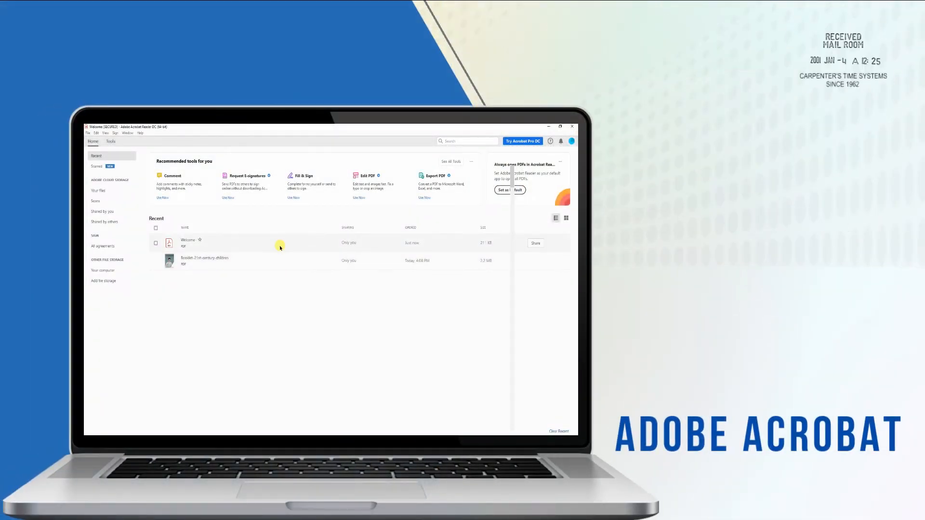
Open the Welcome document from Recent files and show its Bookmarks panel
double_click(187, 242)
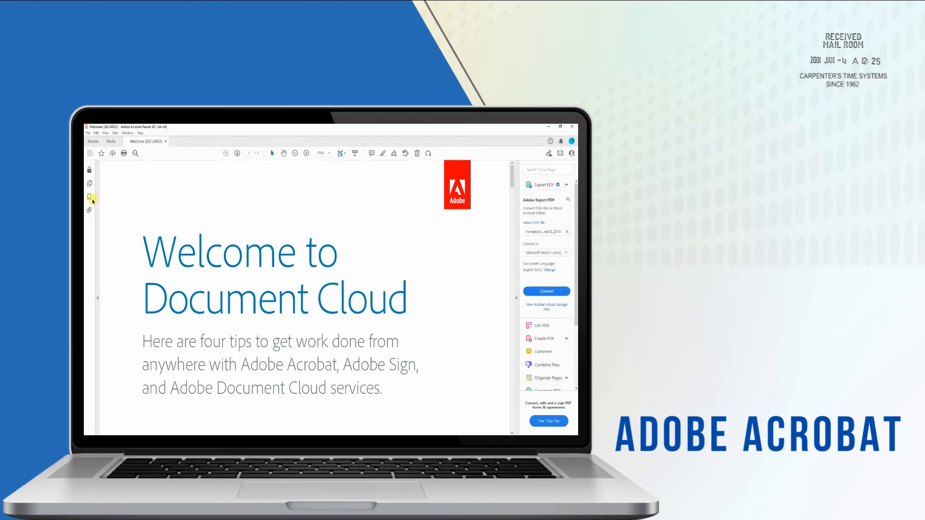
click(90, 197)
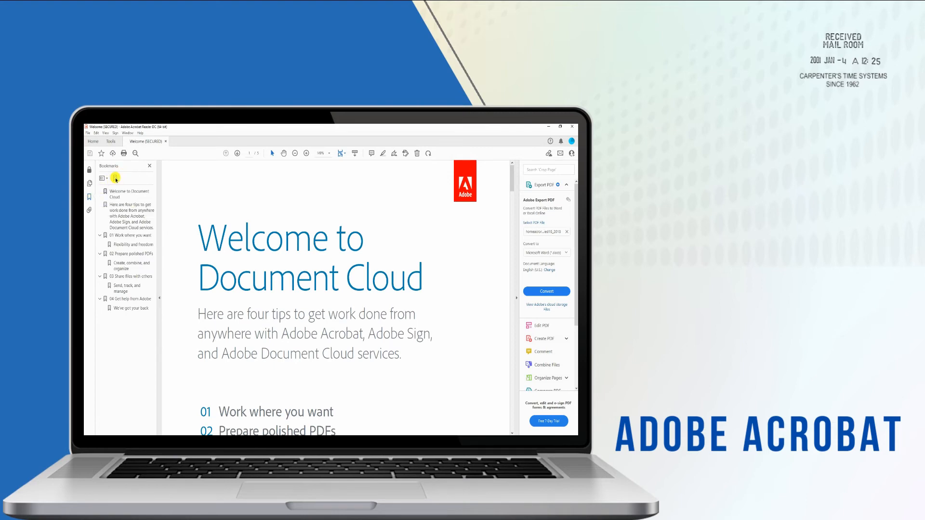
mouse_move(116, 177)
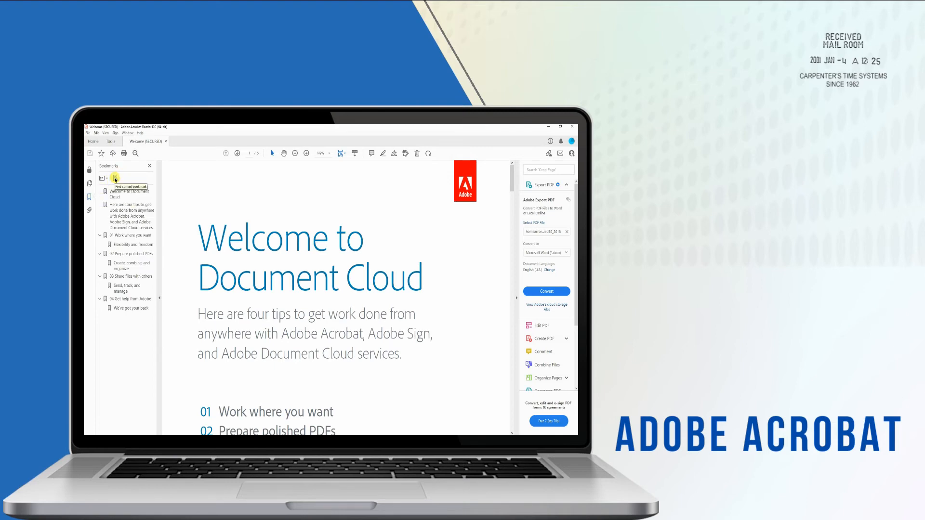
click(105, 178)
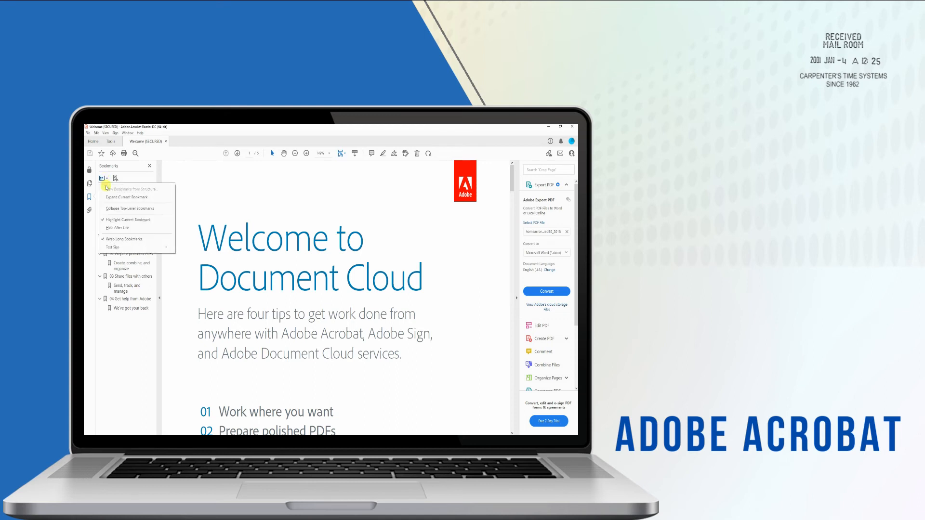
click(129, 189)
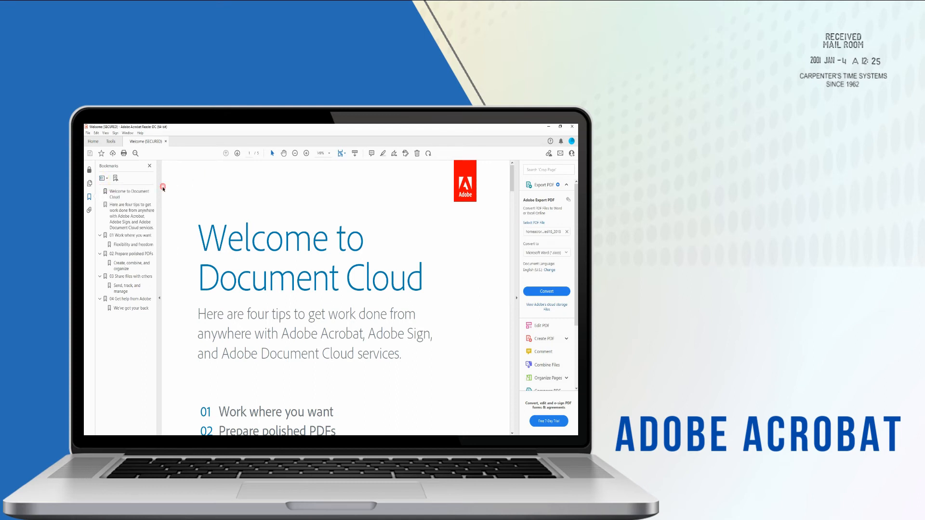
mouse_move(249, 214)
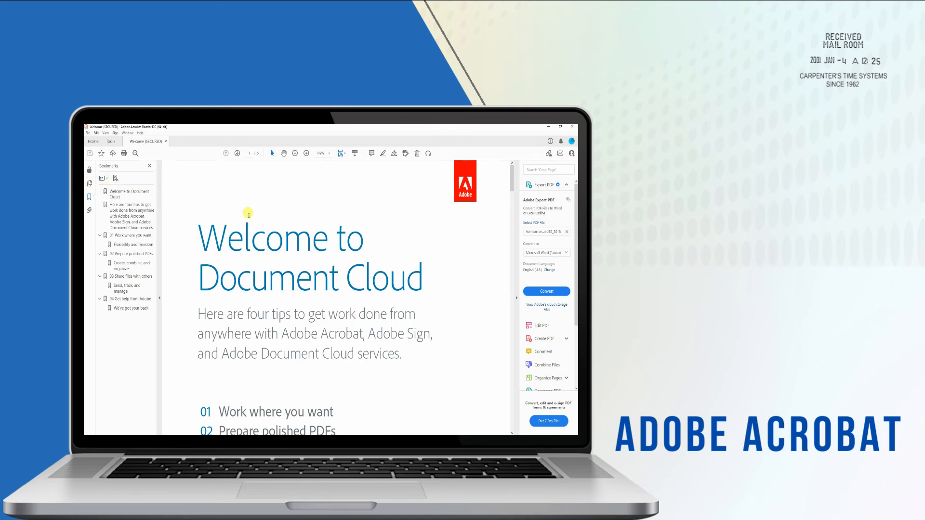